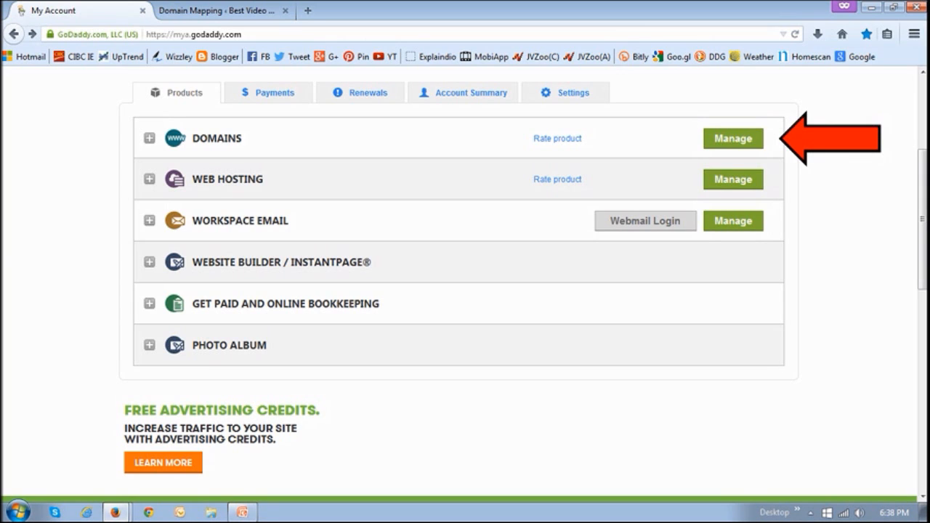
pyautogui.moveTo(694, 180)
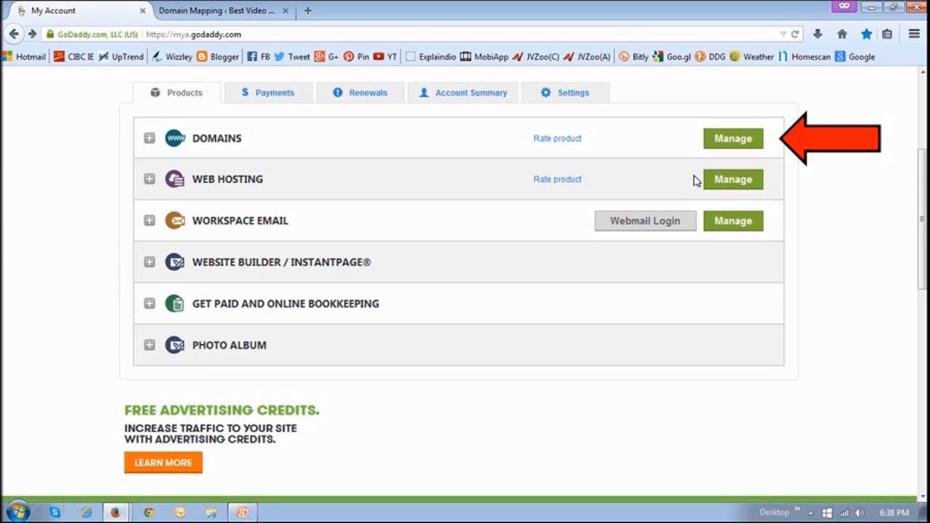
# Go to the owned-domains list and enter BESTVIDEOADVERTISING.COM's Domain Details
pyautogui.click(733, 138)
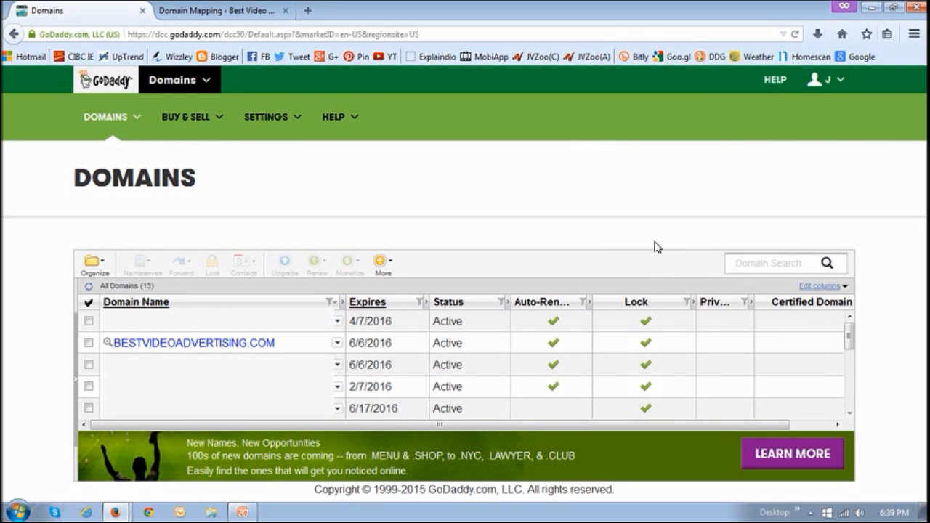
pyautogui.moveTo(423, 366)
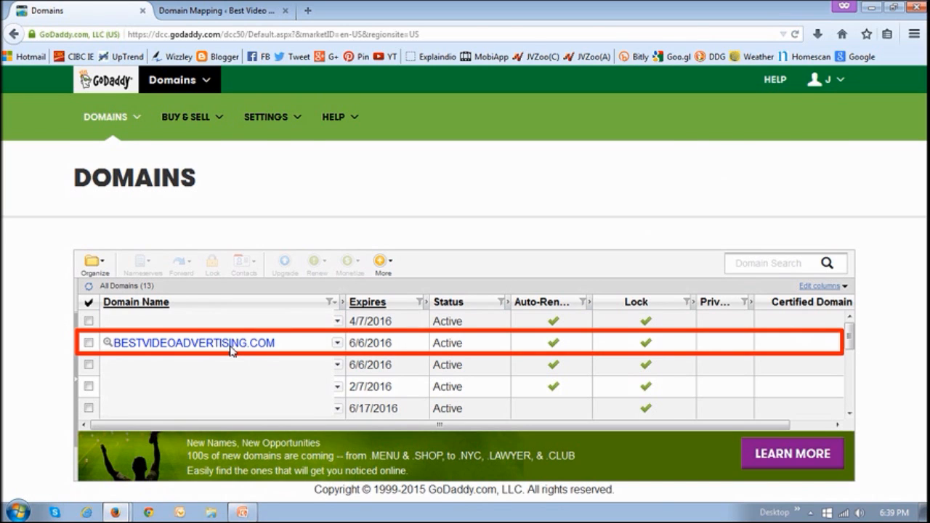
pyautogui.click(192, 343)
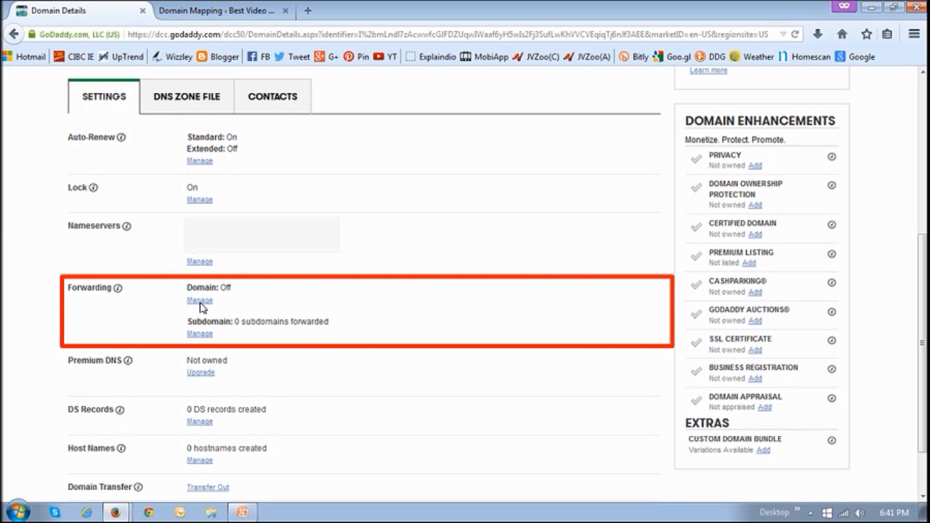
# Start a new forward to videostock.io/bestvideomarketing/ from the Forwarding and Masking settings
pyautogui.click(199, 299)
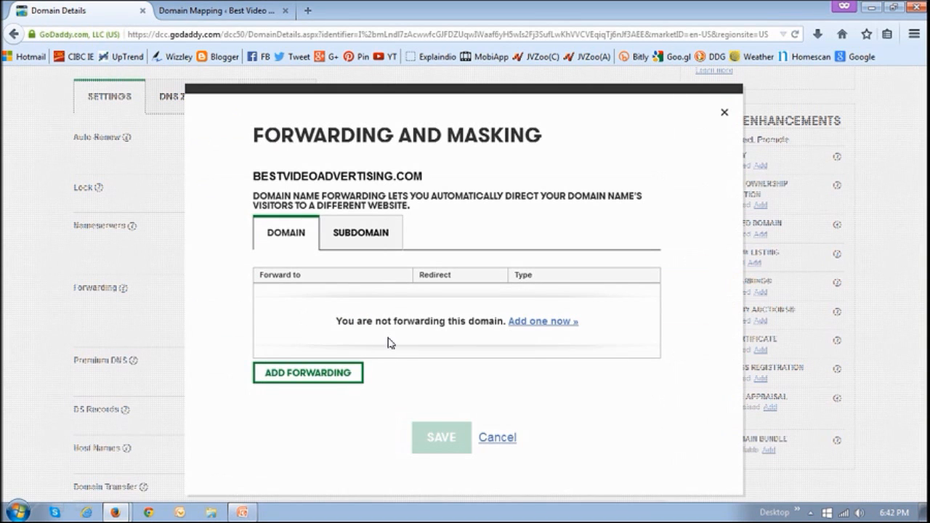
pyautogui.moveTo(541, 340)
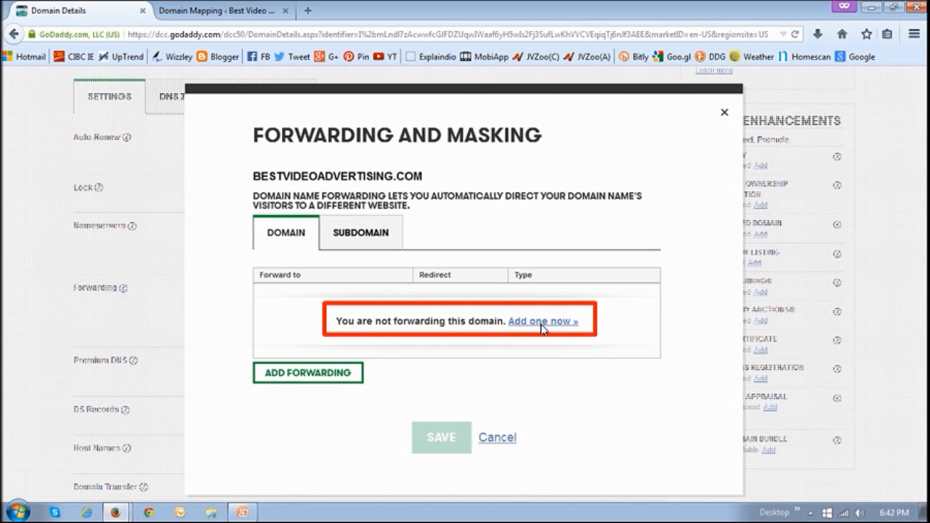
pyautogui.click(308, 372)
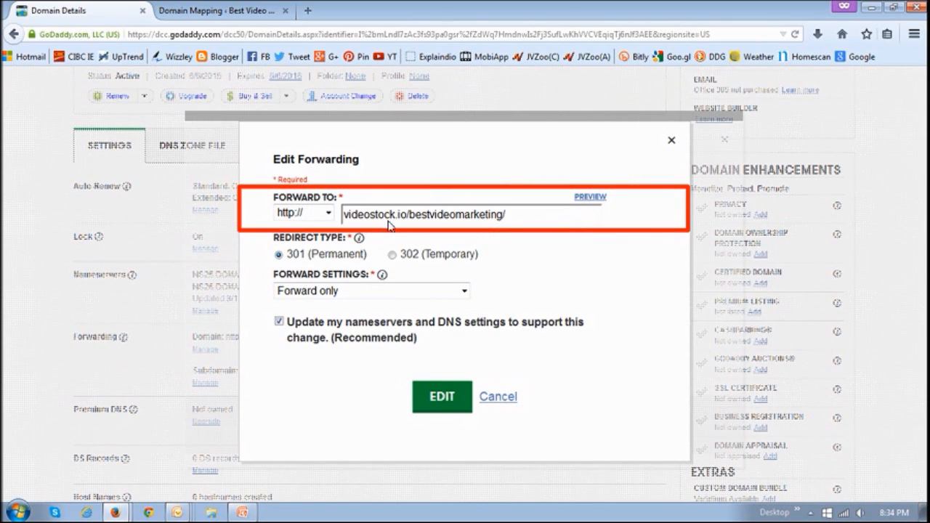
pyautogui.moveTo(480, 221)
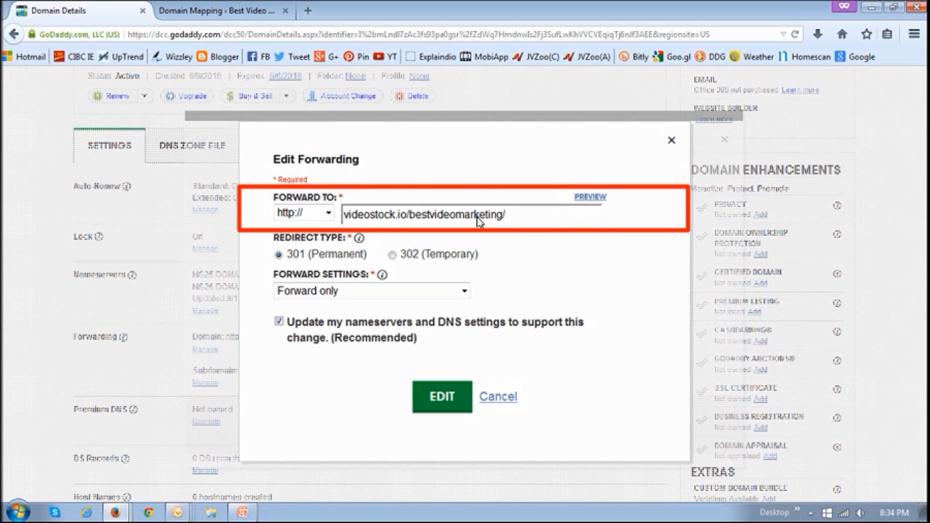
pyautogui.moveTo(326, 272)
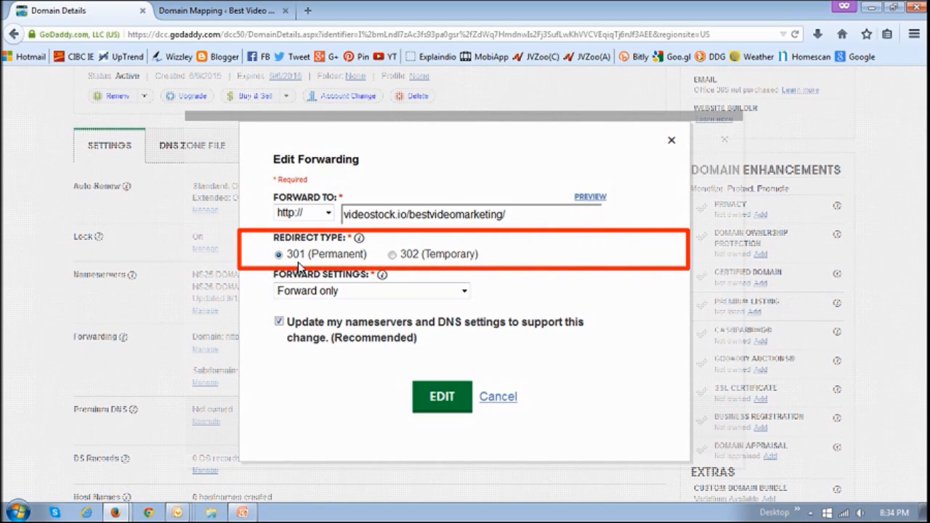
pyautogui.moveTo(348, 267)
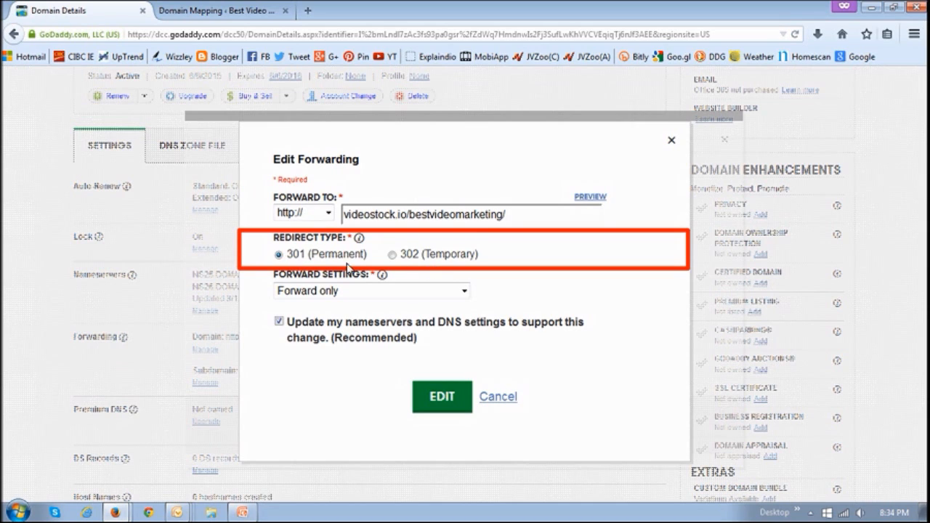
pyautogui.moveTo(430, 264)
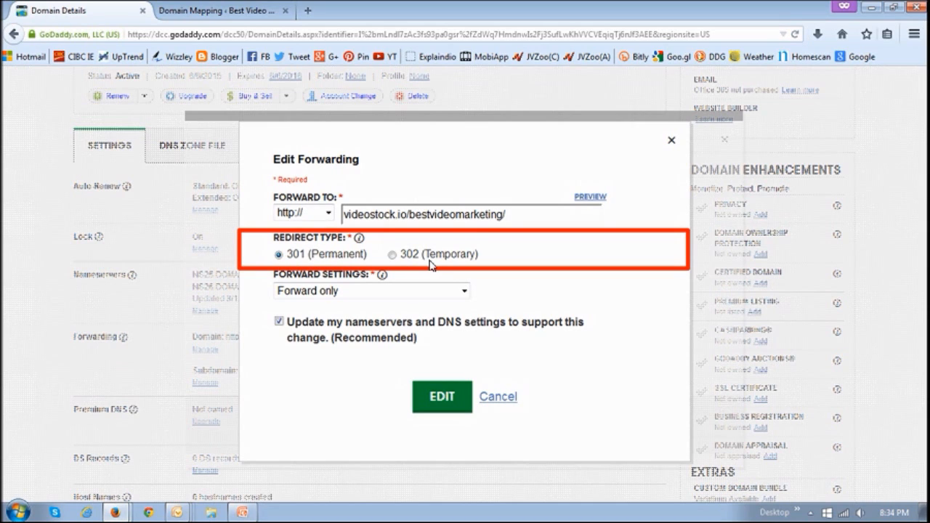
pyautogui.moveTo(396, 273)
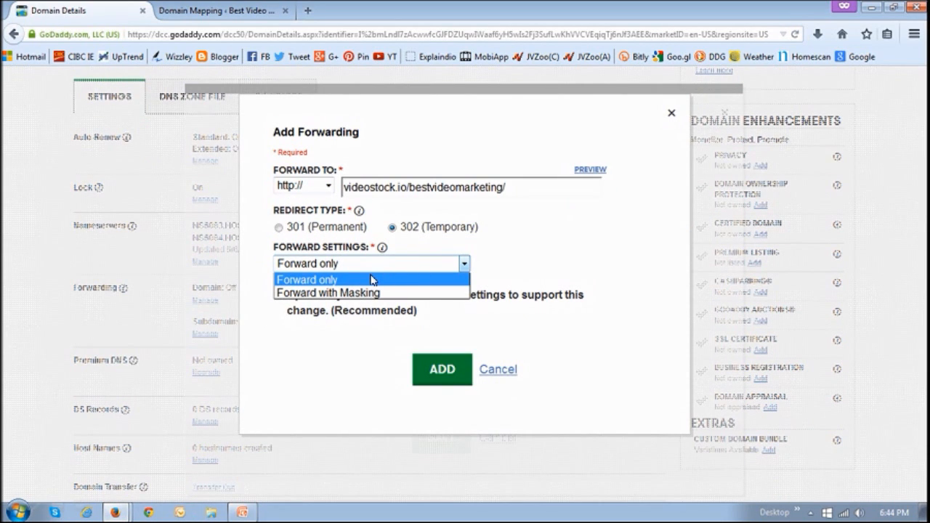
pyautogui.moveTo(380, 292)
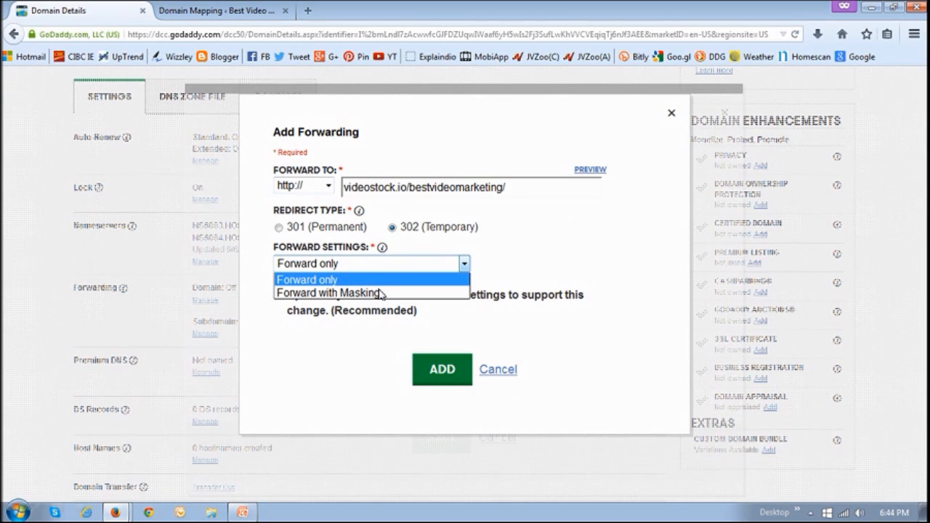
pyautogui.moveTo(389, 298)
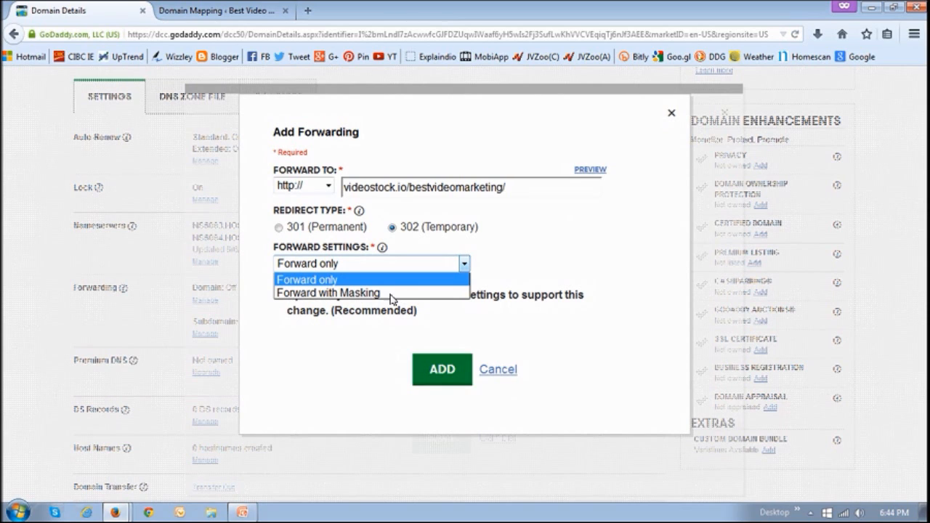
# Add a Forward with Masking titled 'Video Marketing for Businesses' with description and keywords
pyautogui.click(328, 293)
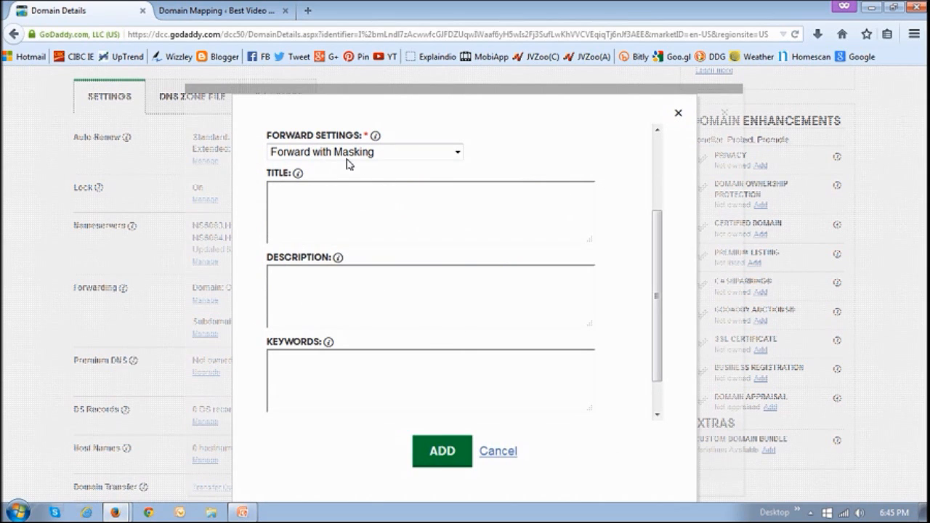
pyautogui.moveTo(404, 235)
pyautogui.write('video marketing, video advertising, affordable videos, videos for businesses, videos for business promotion, videos')
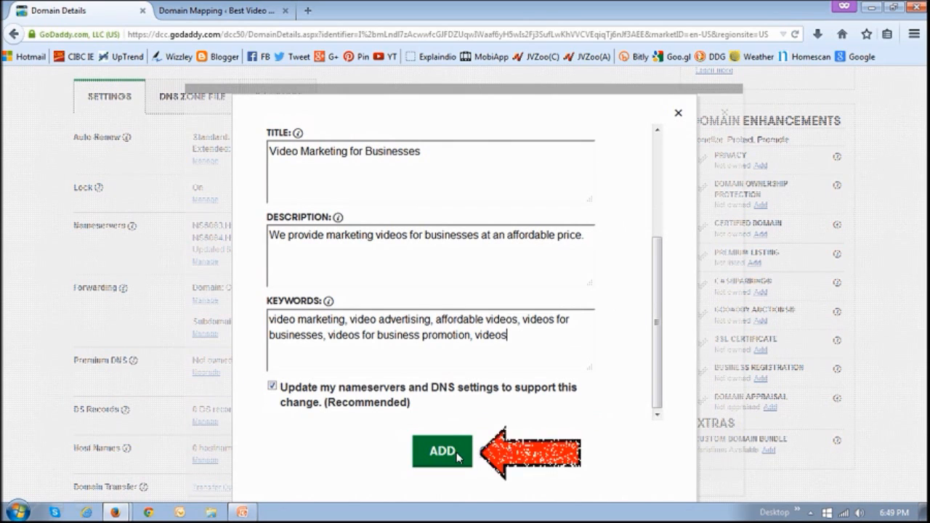
pyautogui.click(442, 450)
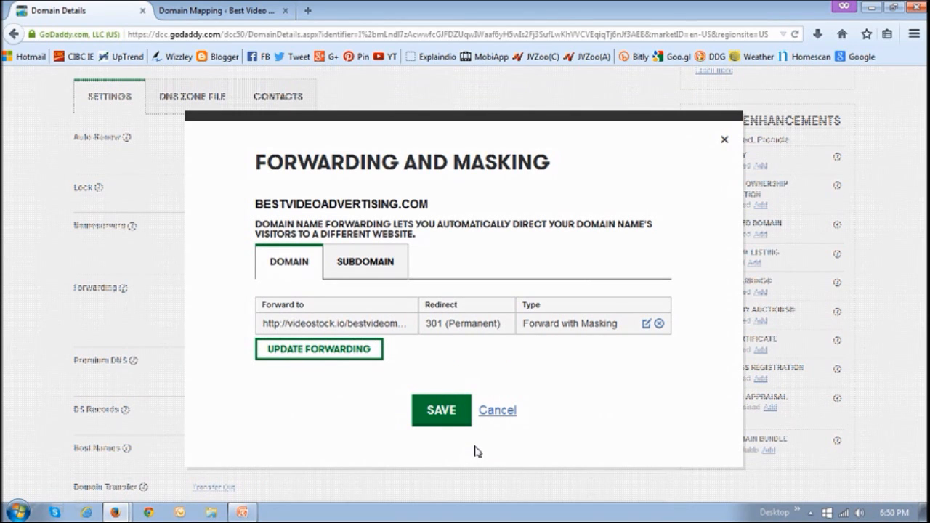
pyautogui.moveTo(445, 411)
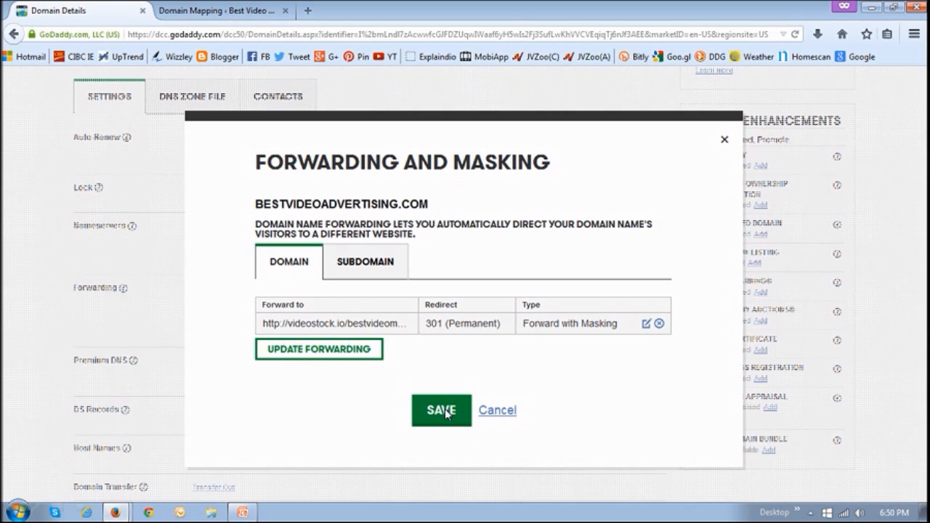
# Save so the domain forwards to videostock.io/bestvideomarketing with masking
pyautogui.click(441, 409)
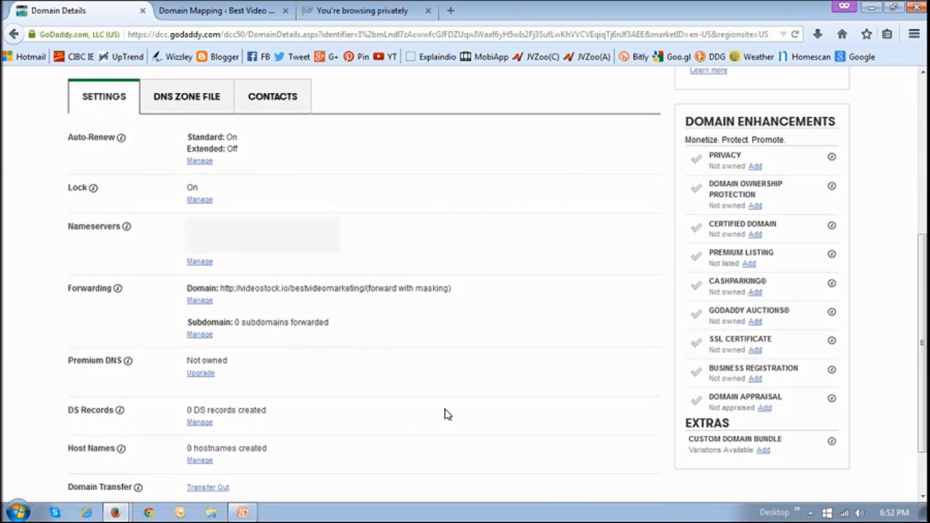
pyautogui.moveTo(396, 369)
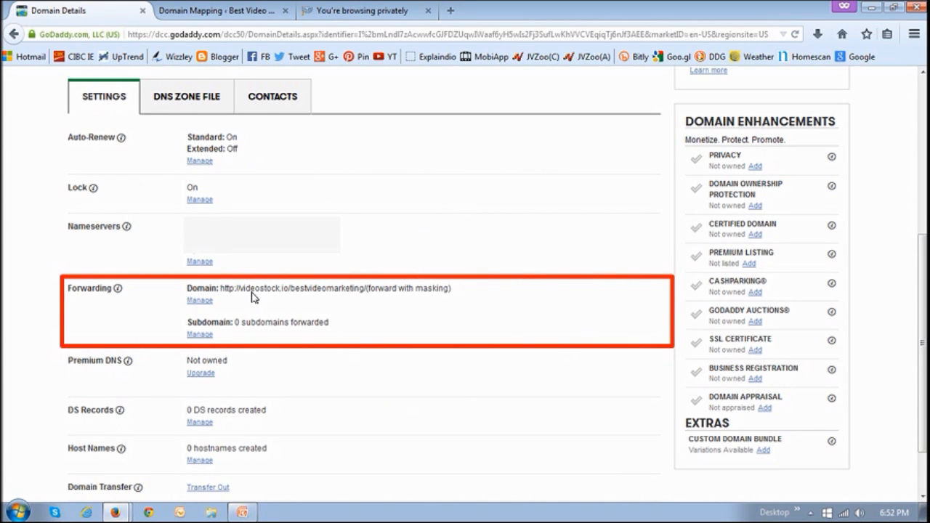
pyautogui.moveTo(362, 304)
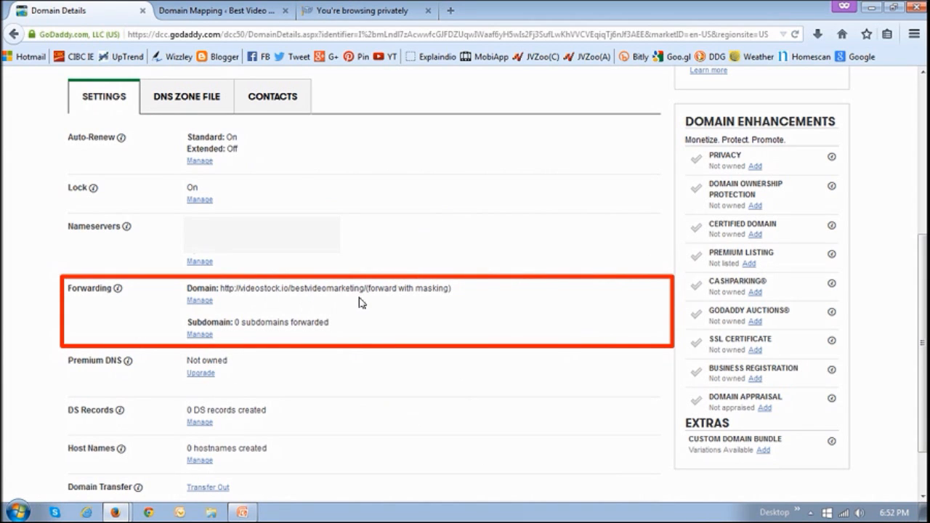
pyautogui.moveTo(346, 304)
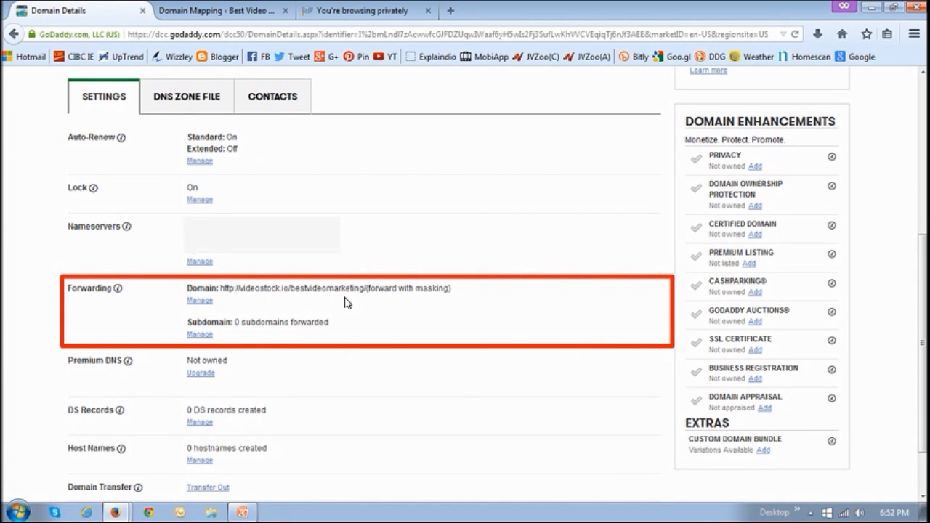
pyautogui.moveTo(446, 319)
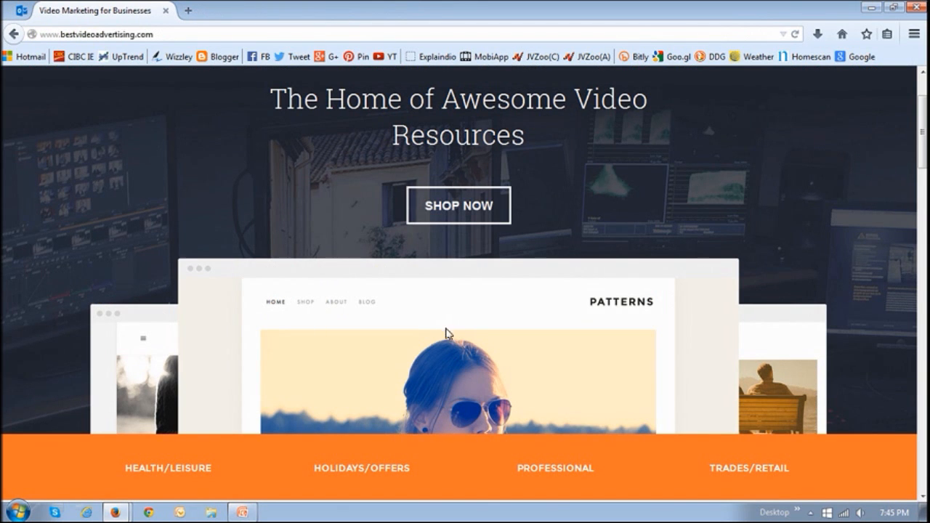
pyautogui.moveTo(395, 339)
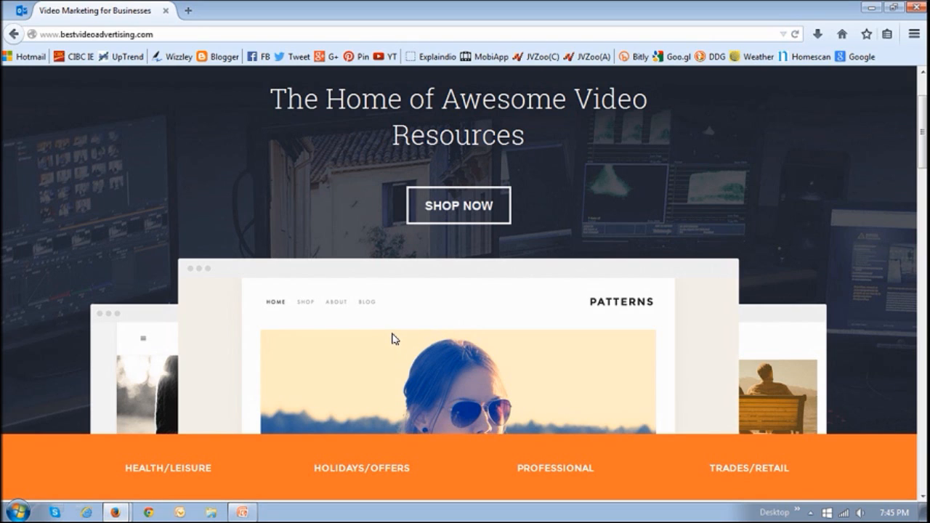